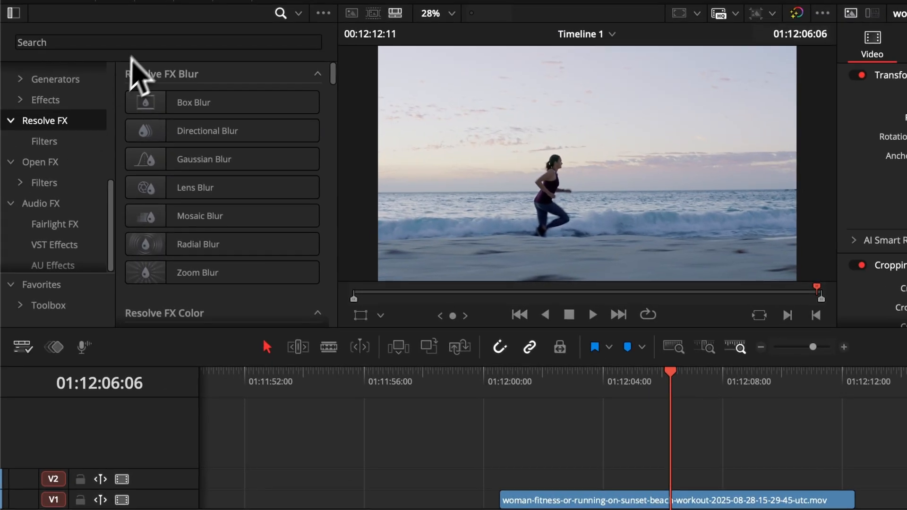
Find Motion Blur in the Effects library by searching 'motio' and drop it on the beach clip
text(motio)
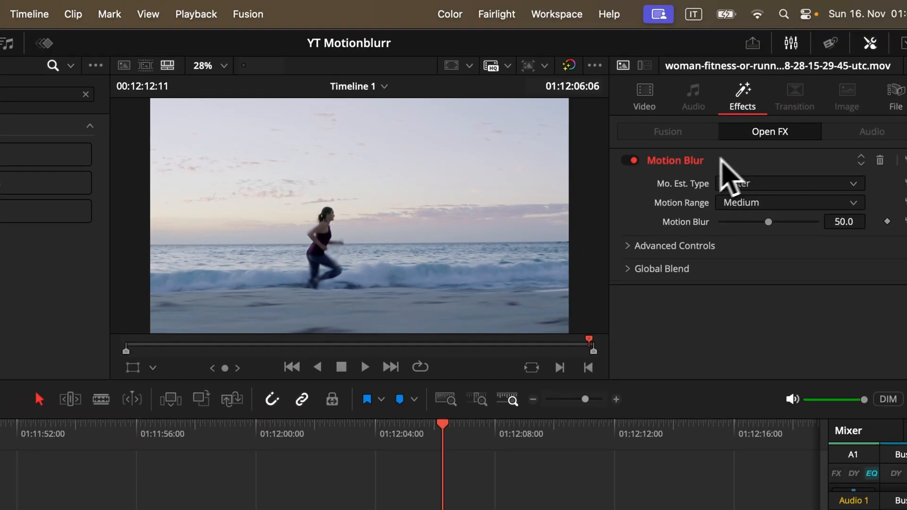
Set Mo. Est. Type to Better, keep Motion Range at Medium, nudge the blur slider and preview
click(787, 183)
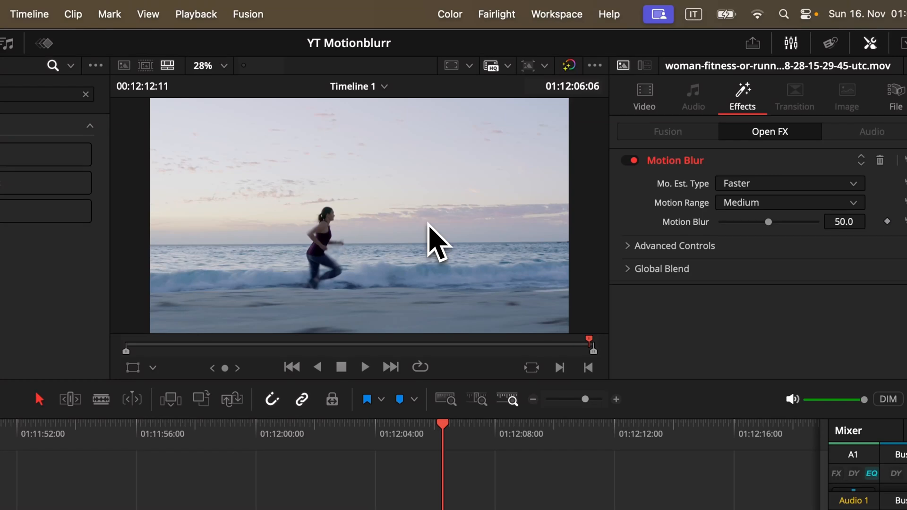
mouse_move(763, 185)
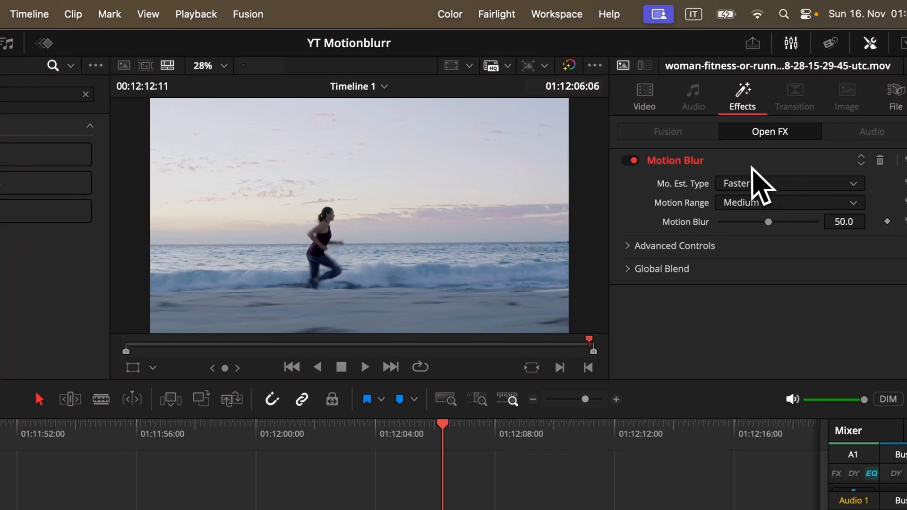
click(788, 184)
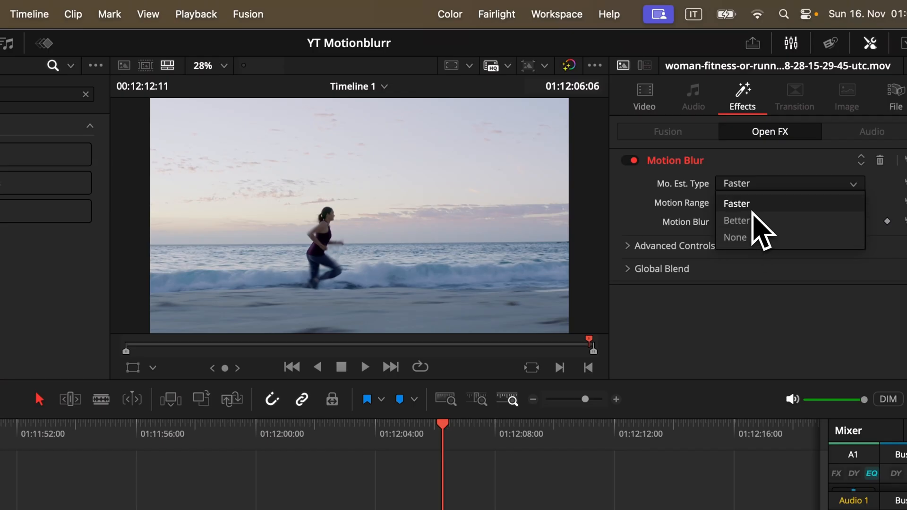
mouse_move(755, 229)
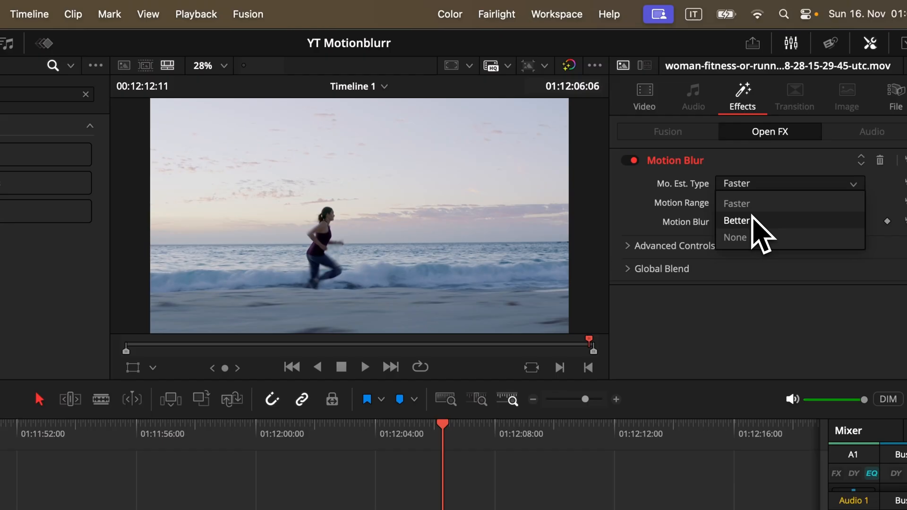
click(736, 220)
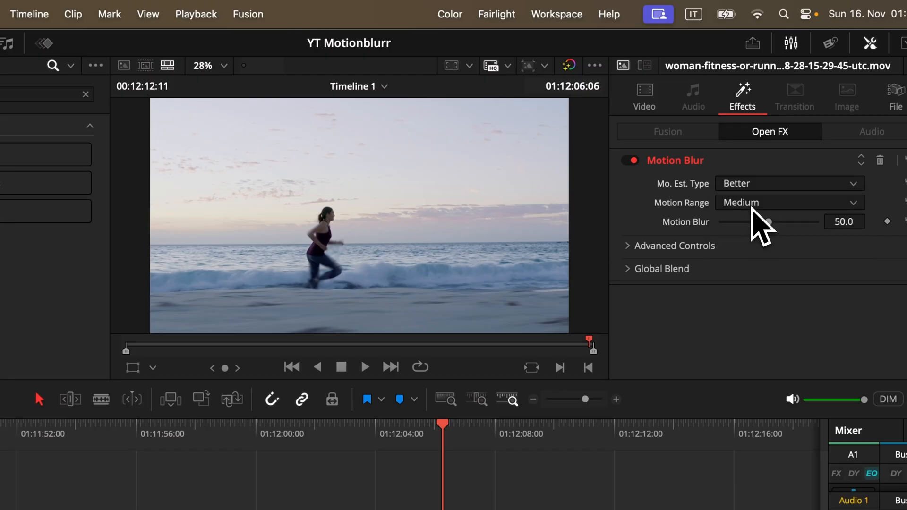
click(788, 202)
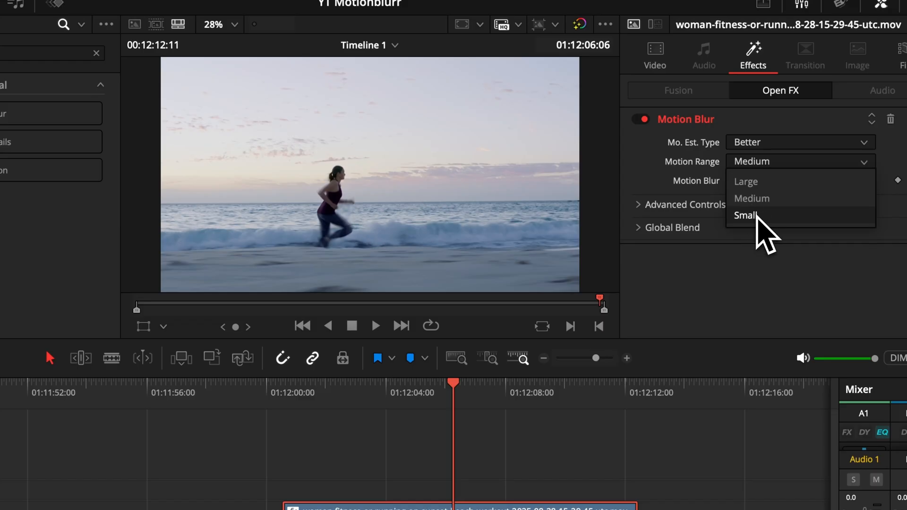
mouse_move(763, 203)
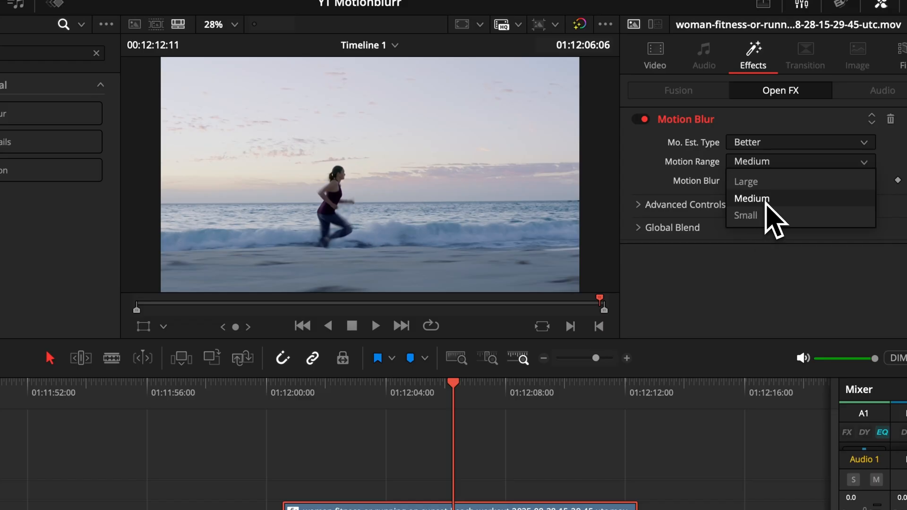
click(753, 198)
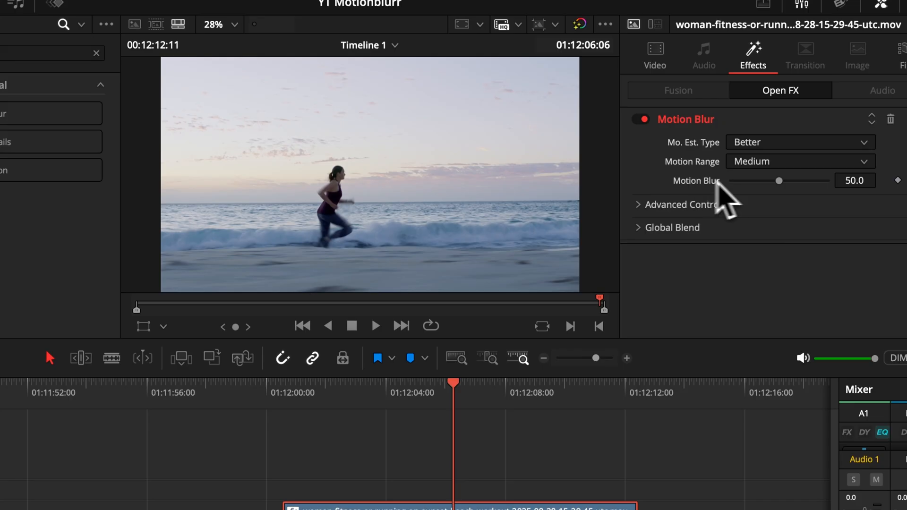
drag(778, 181, 785, 180)
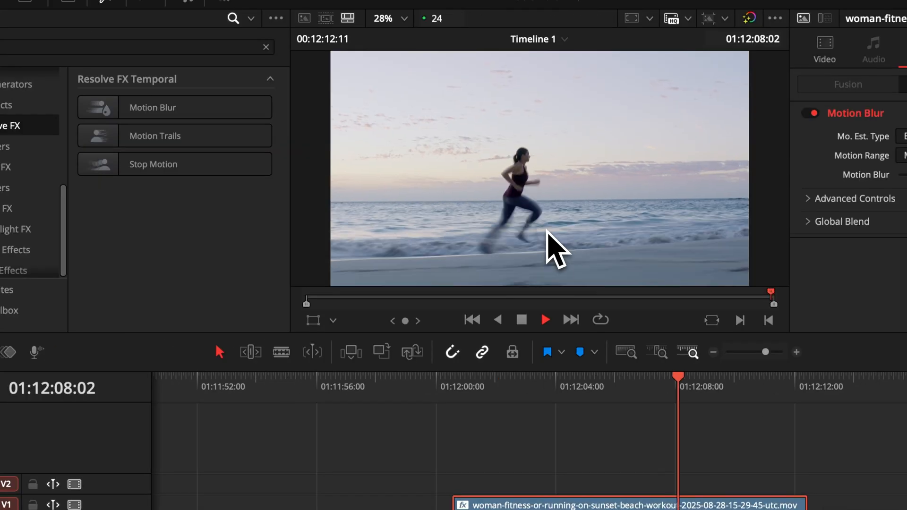
Search Titles for Text+ and place it on V1 ahead of the beach clip
text(te)
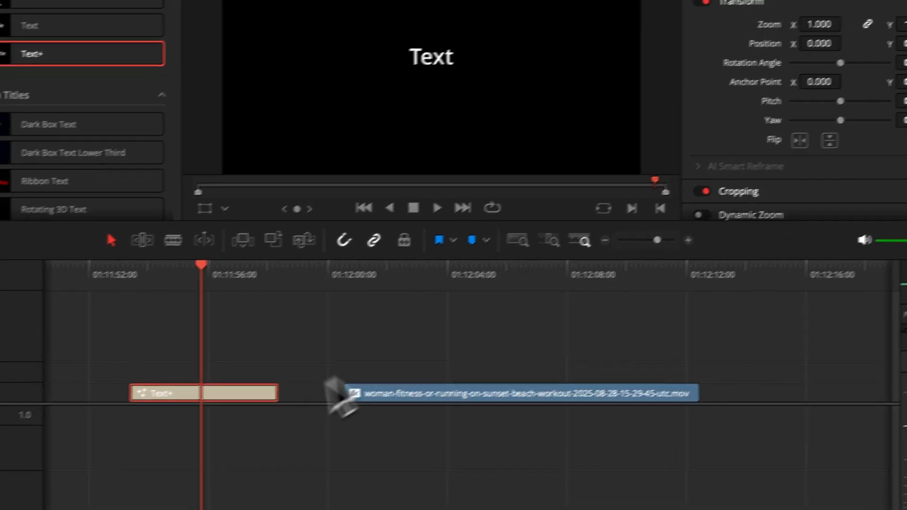
Drop the Transform Open FX on the Text+ clip and drag its Animation Motion Blur slider
text(tr)
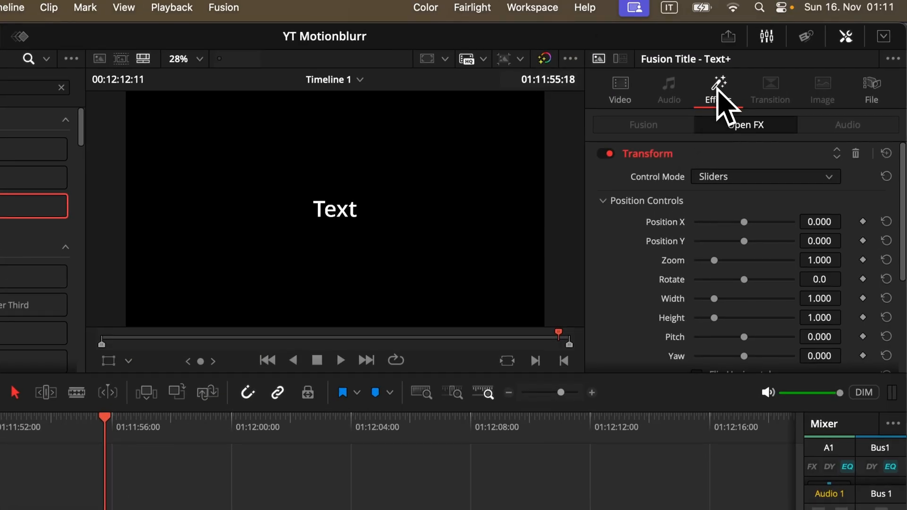
click(717, 90)
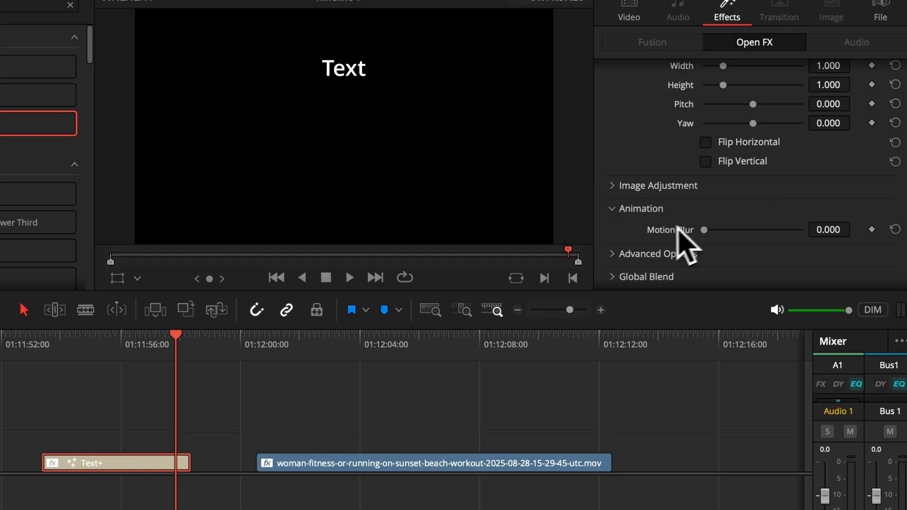
drag(703, 230, 760, 229)
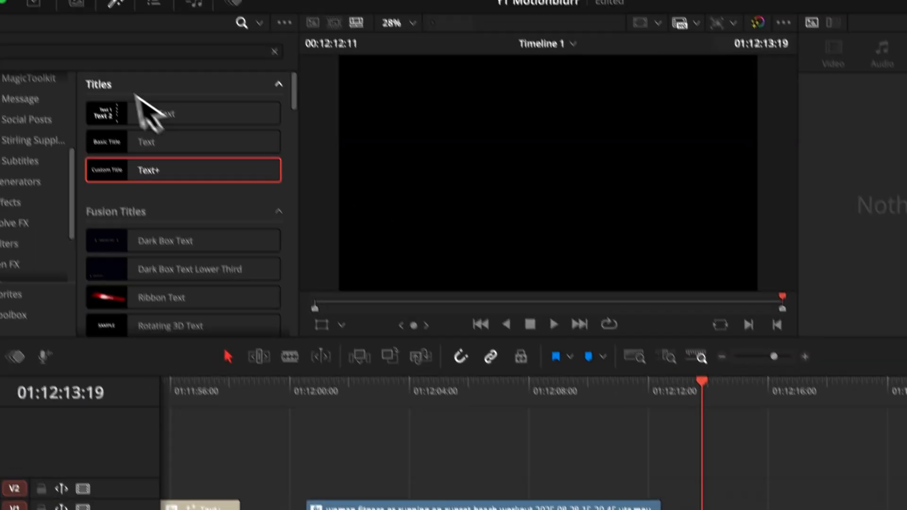
Search 'adjustment' and place an Adjustment Clip on V1 right after the beach clip
text(ju)
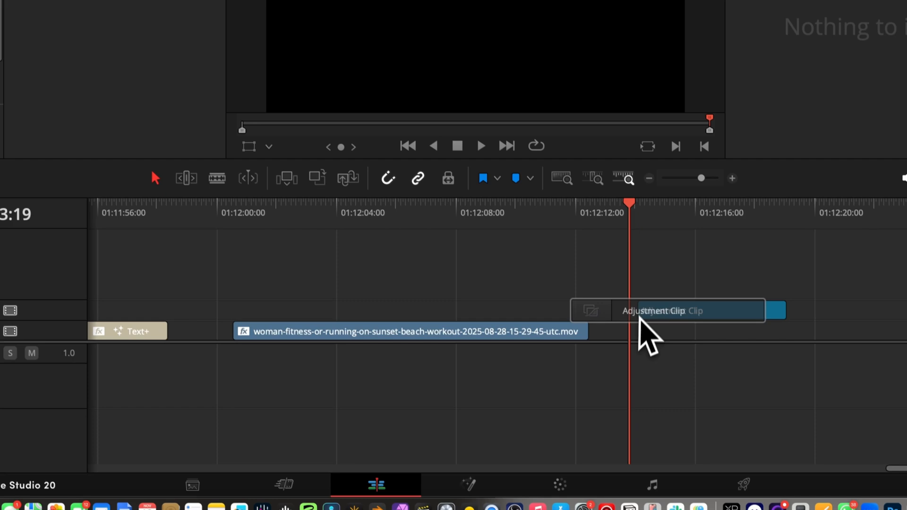
click(665, 311)
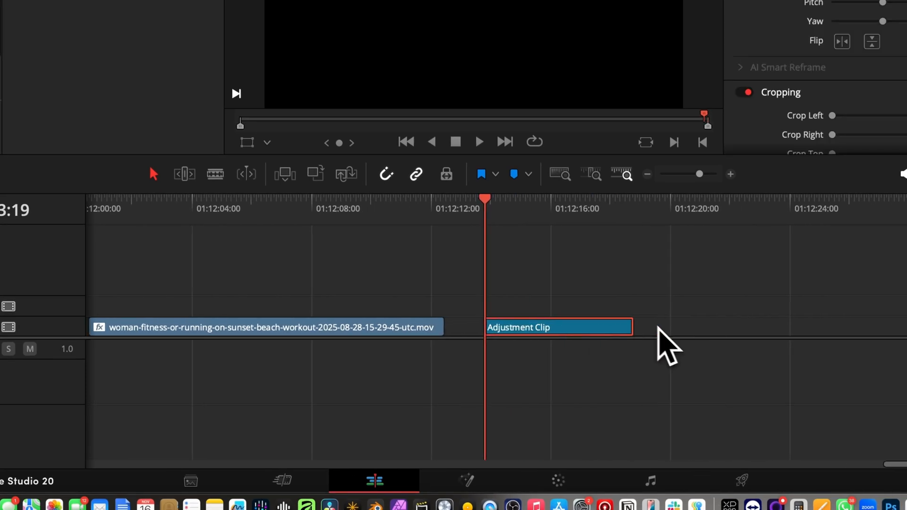
click(479, 141)
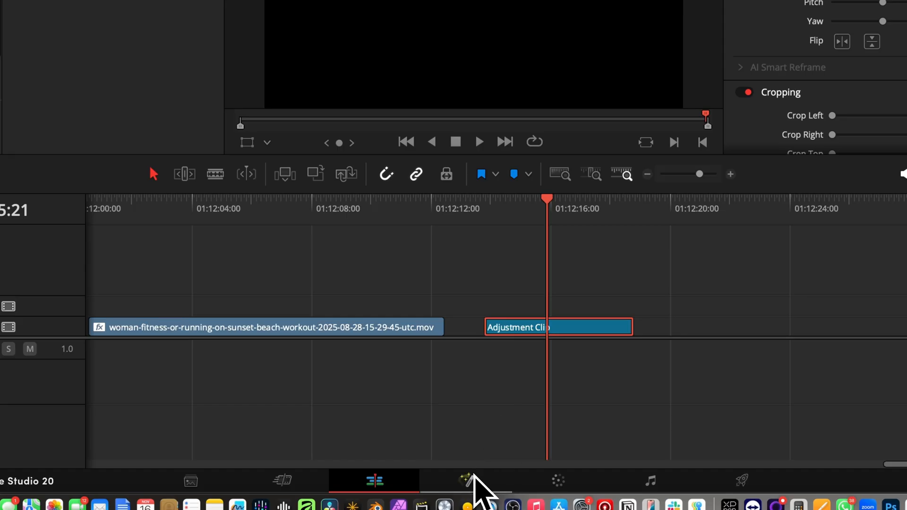
Switch to the Fusion page and make the Text1 node read 'Text'
click(466, 480)
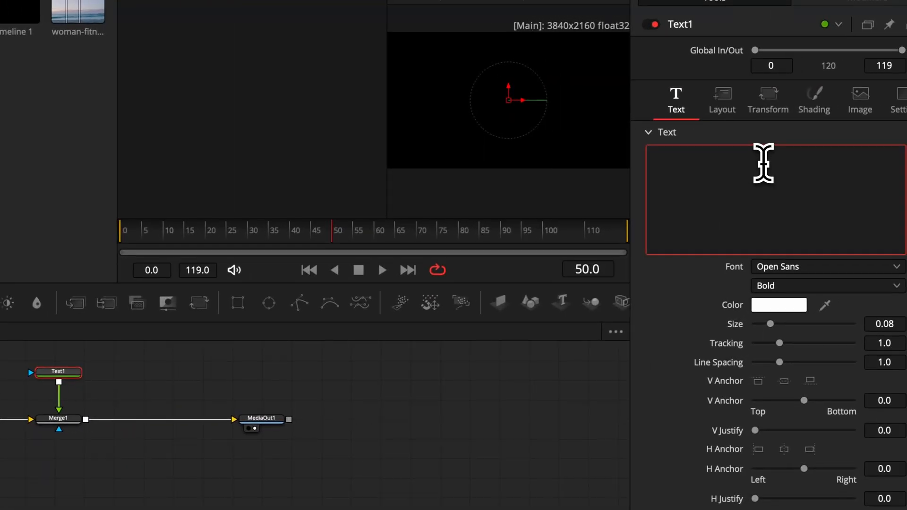
text(Text)
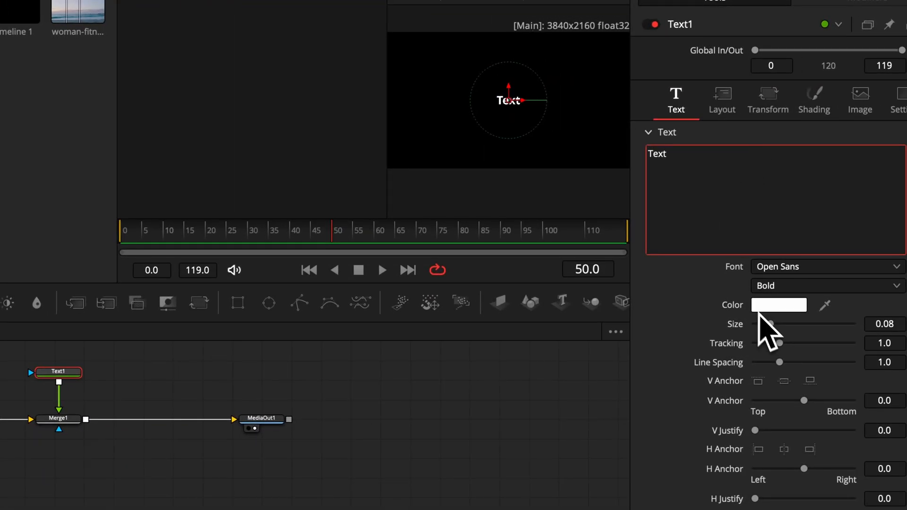
drag(771, 324, 782, 324)
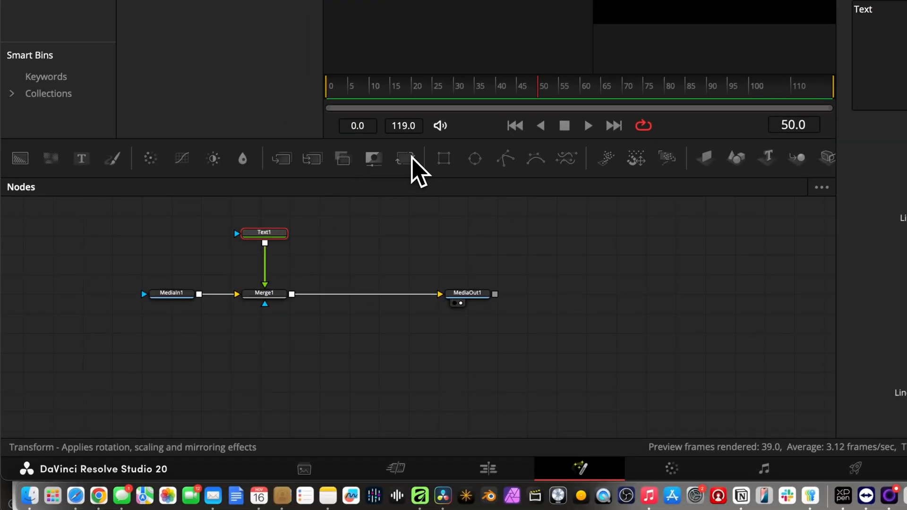
Add Transform1 after Text1, enable Motion Blur at quality 20, adjust Shutter Angle, return to Edit
click(406, 158)
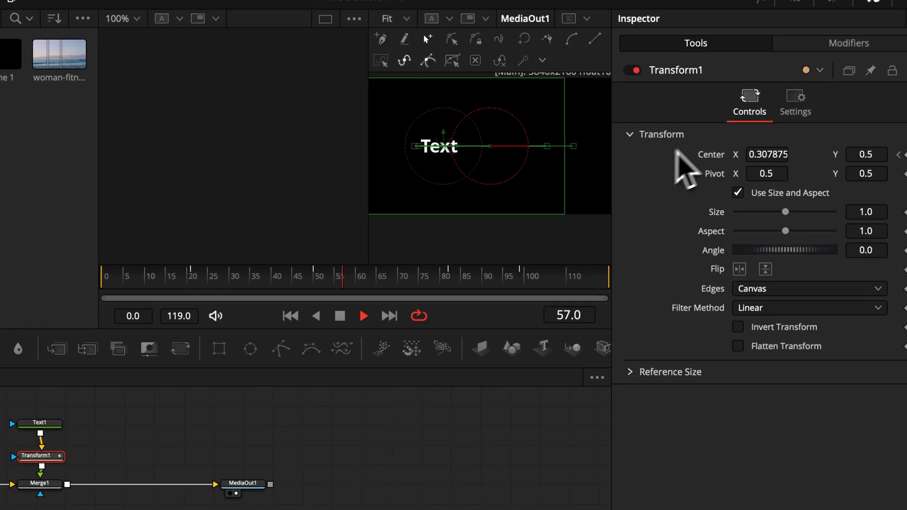
click(795, 103)
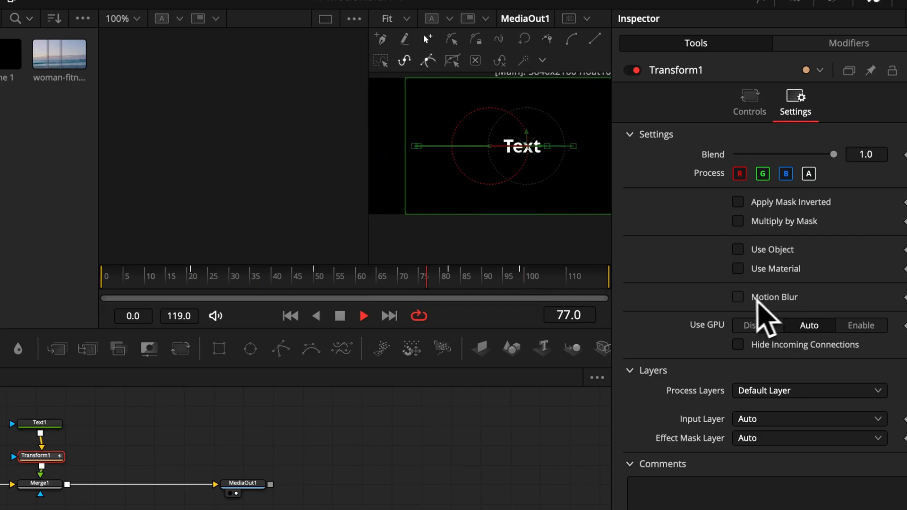
click(738, 297)
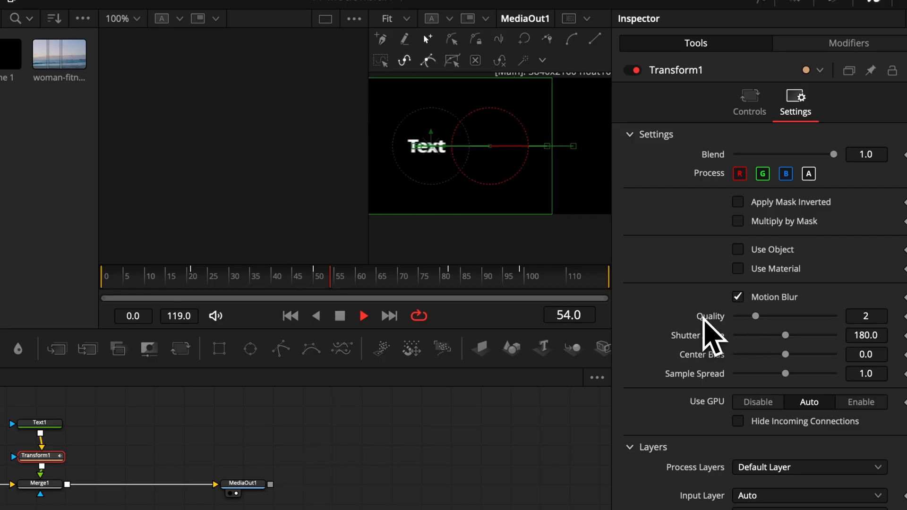
drag(755, 316, 775, 315)
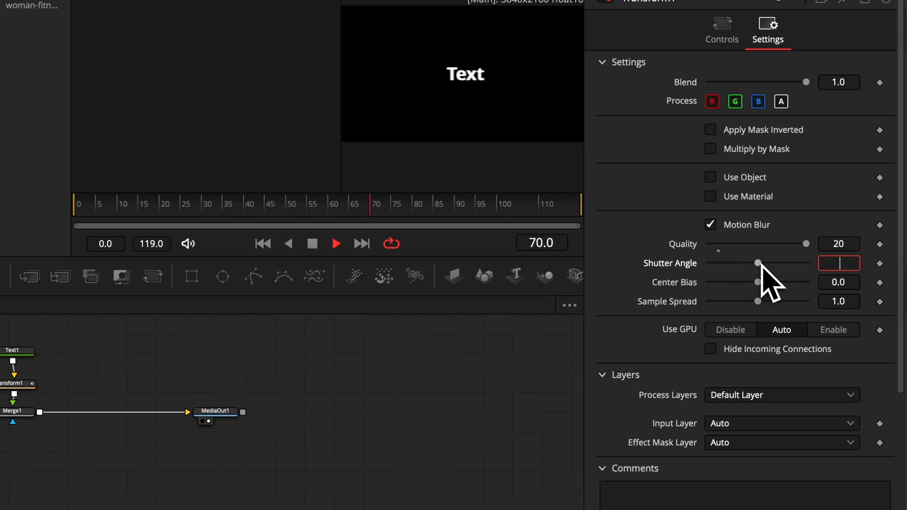
click(316, 492)
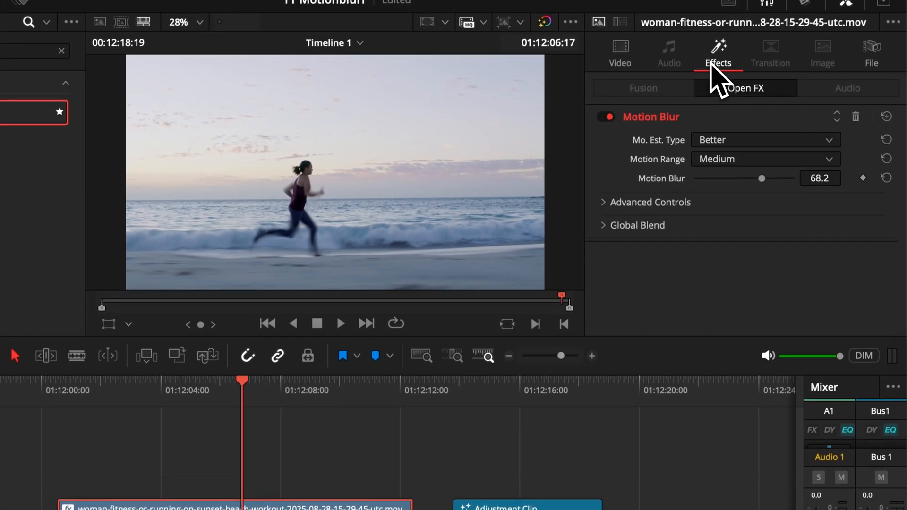
click(857, 116)
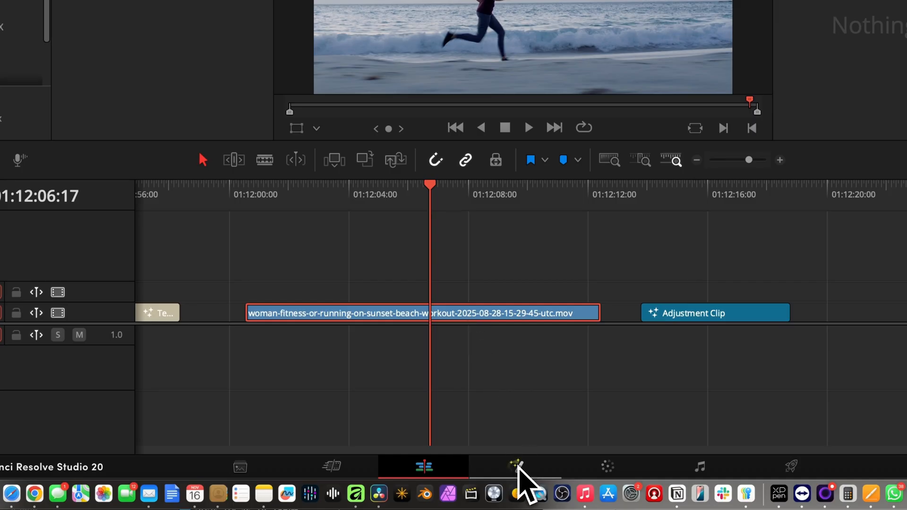
In the beach clip's Fusion comp, add Optical Flow and Vector Motion Blur with scale 6.69
click(514, 467)
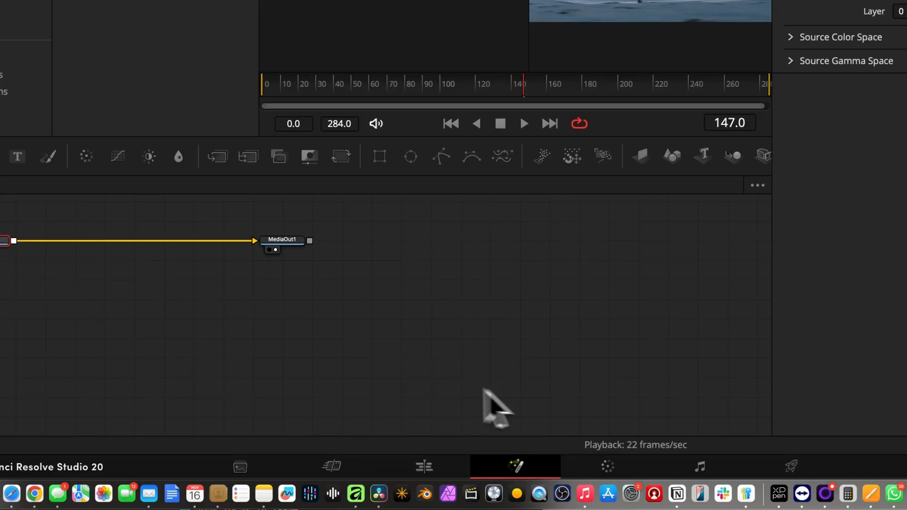
text(transform)
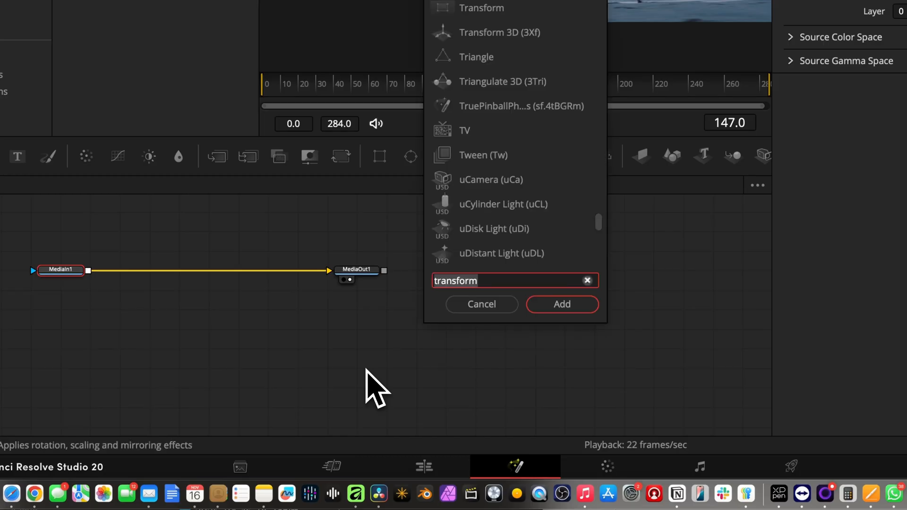
text(opti)
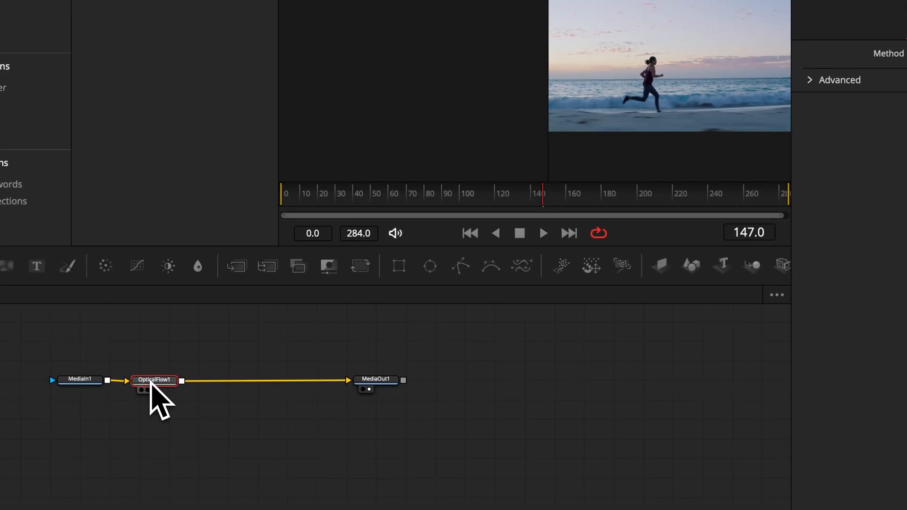
text(ve)
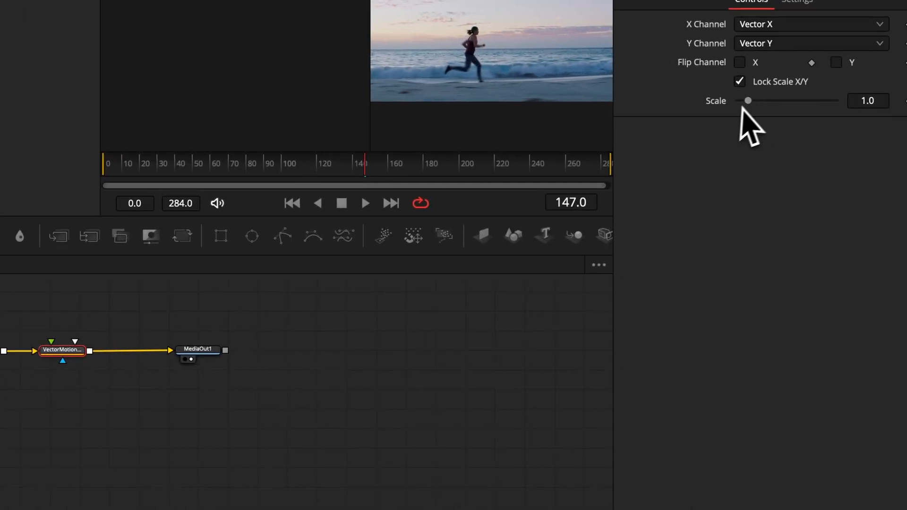
drag(746, 100, 801, 100)
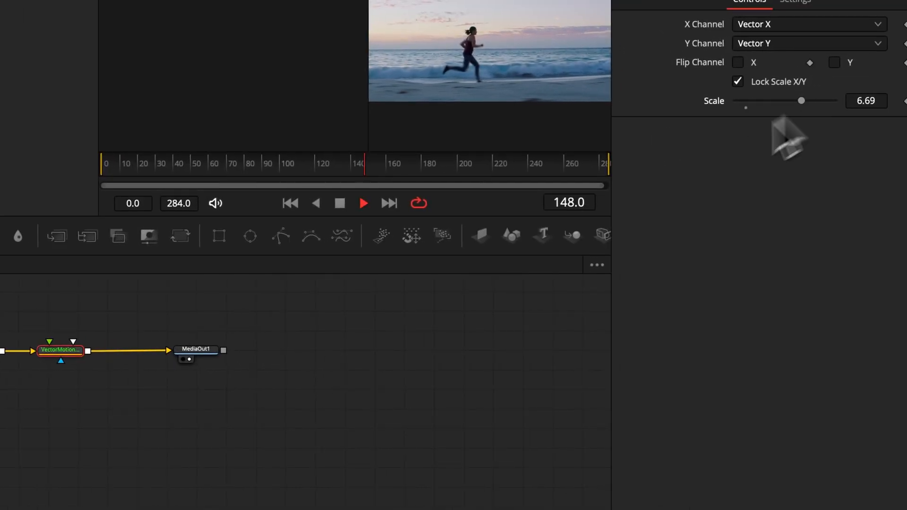